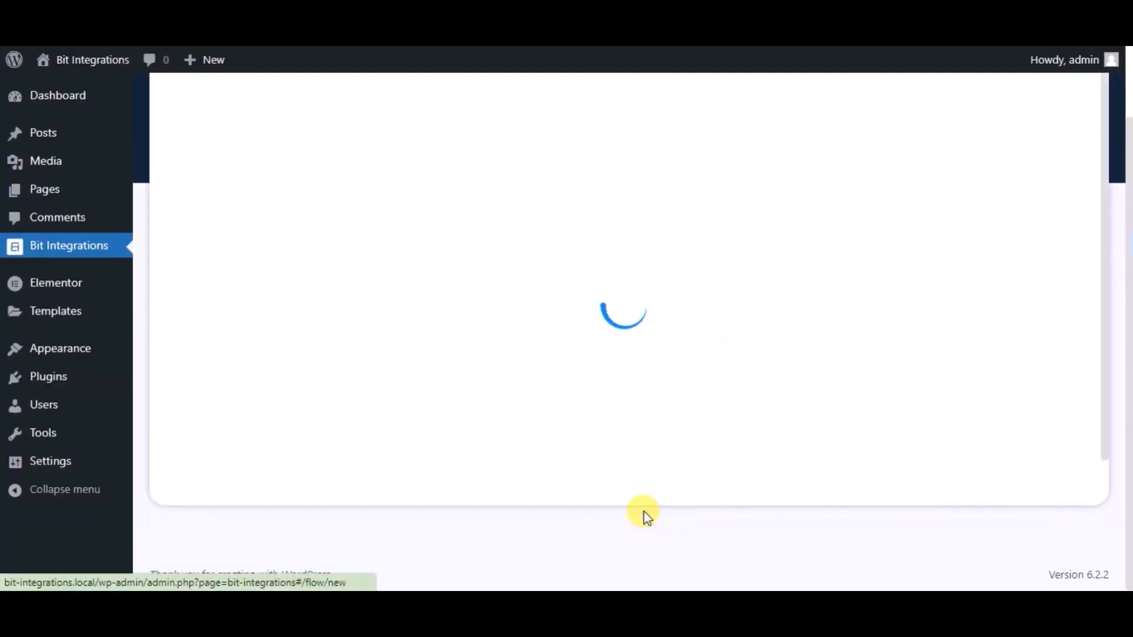
Search triggers for 'ele' and choose Elementor with its Contact Form as the trigger
text(ele)
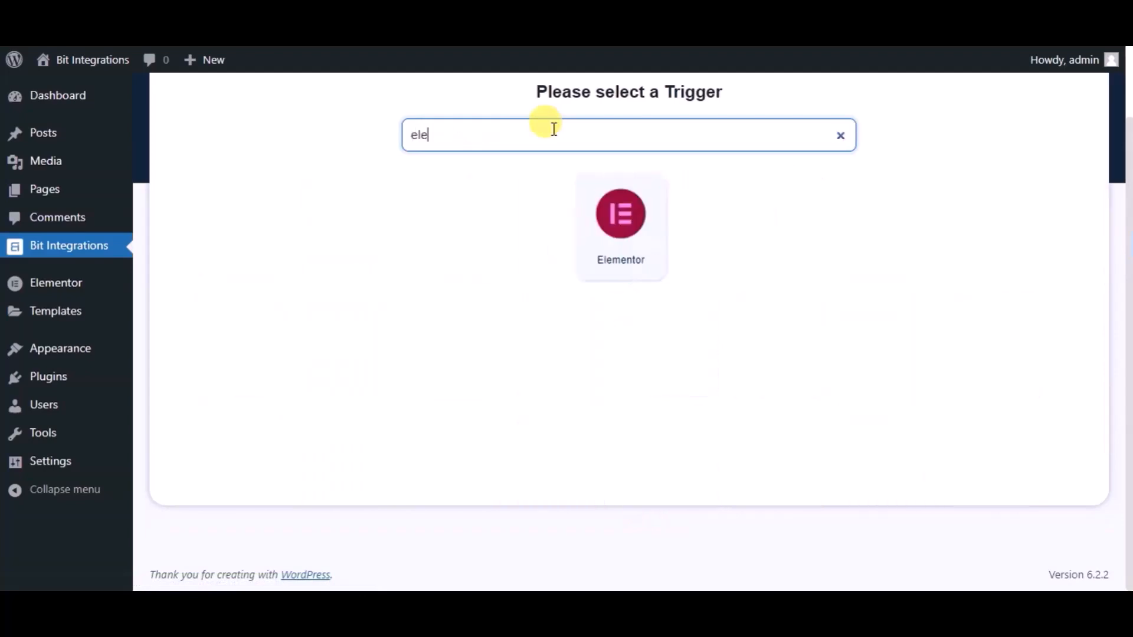
click(620, 226)
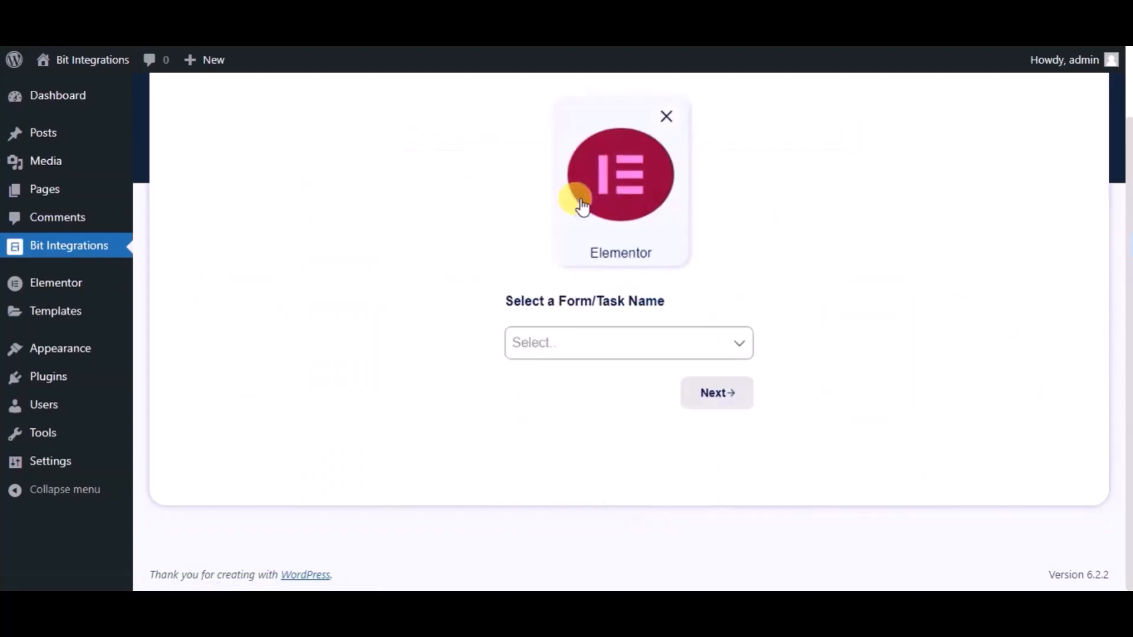
click(627, 342)
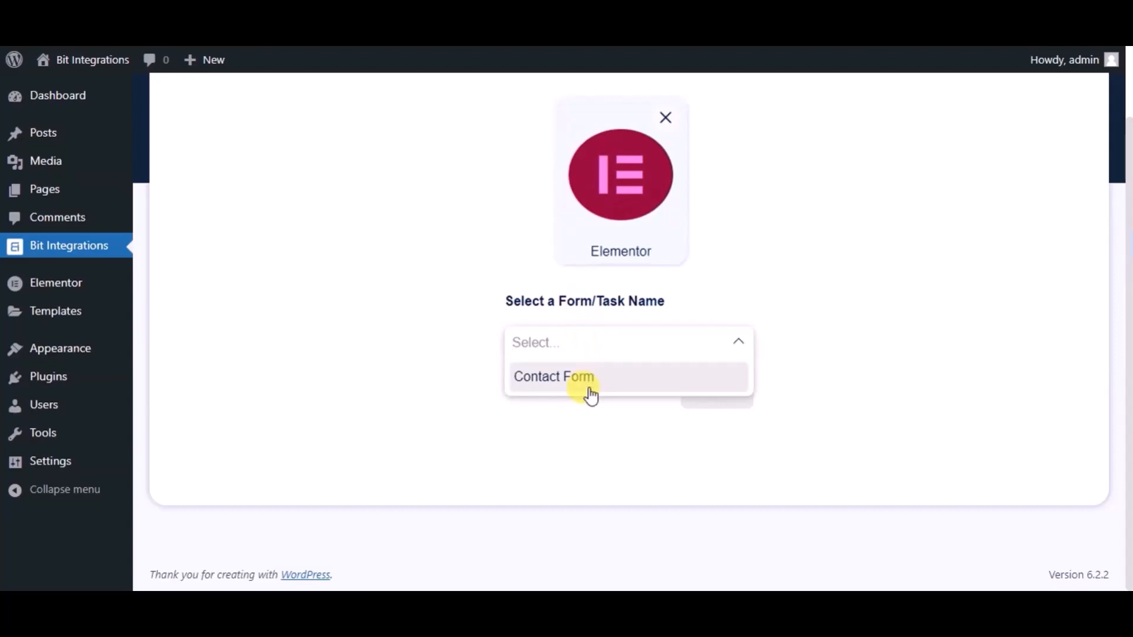
click(554, 377)
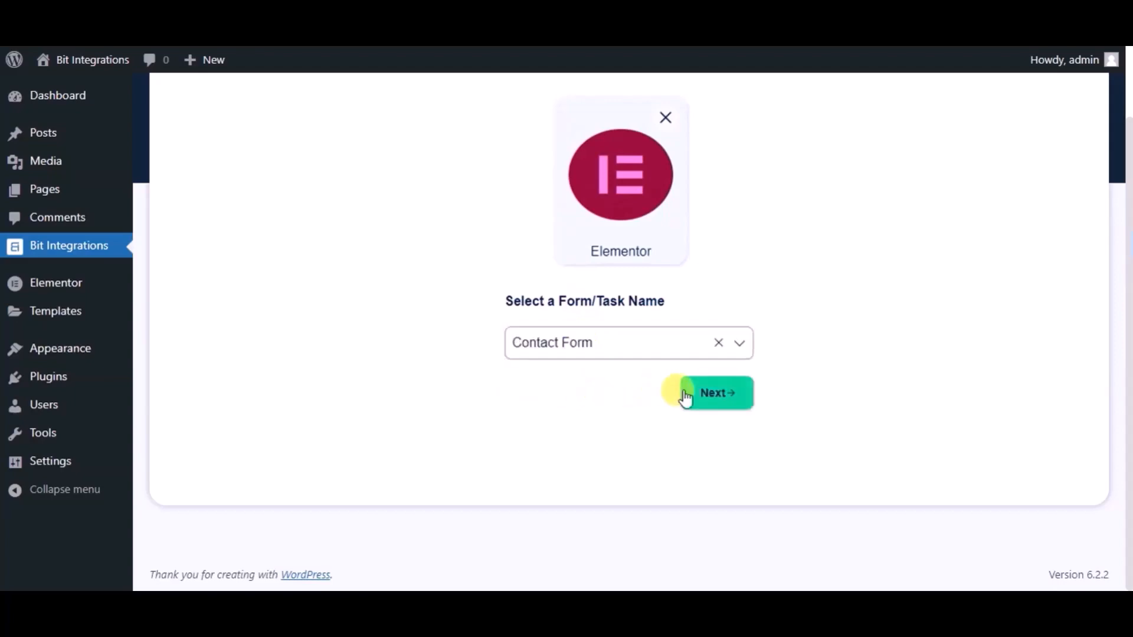
click(711, 393)
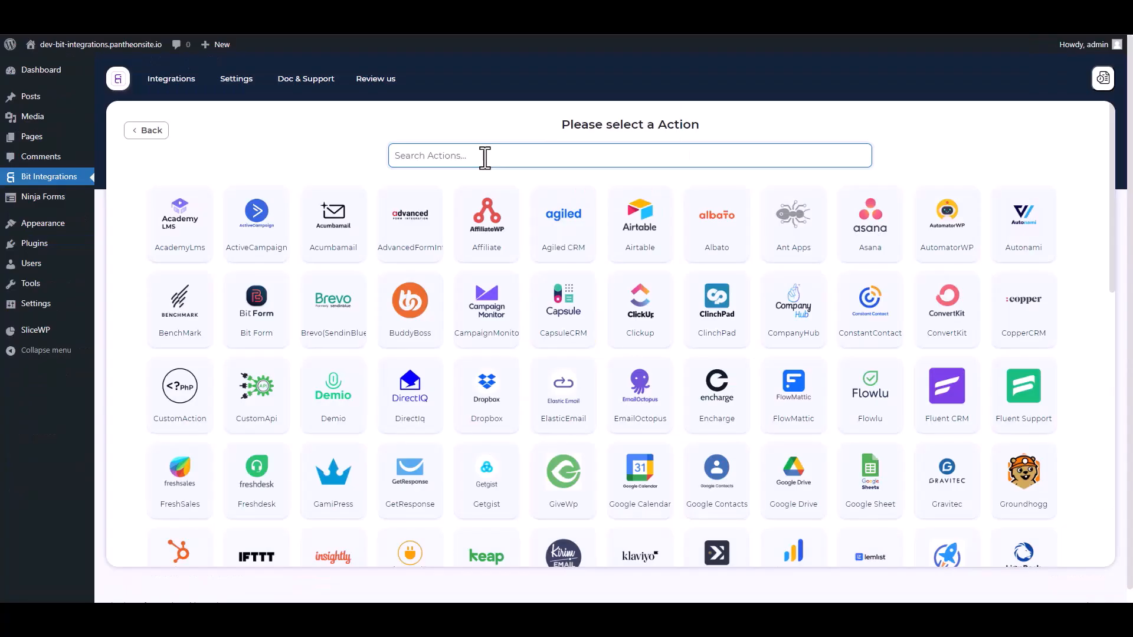
Pick SliceWp from the 'slice' action search, connect it, and continue
text(slice)
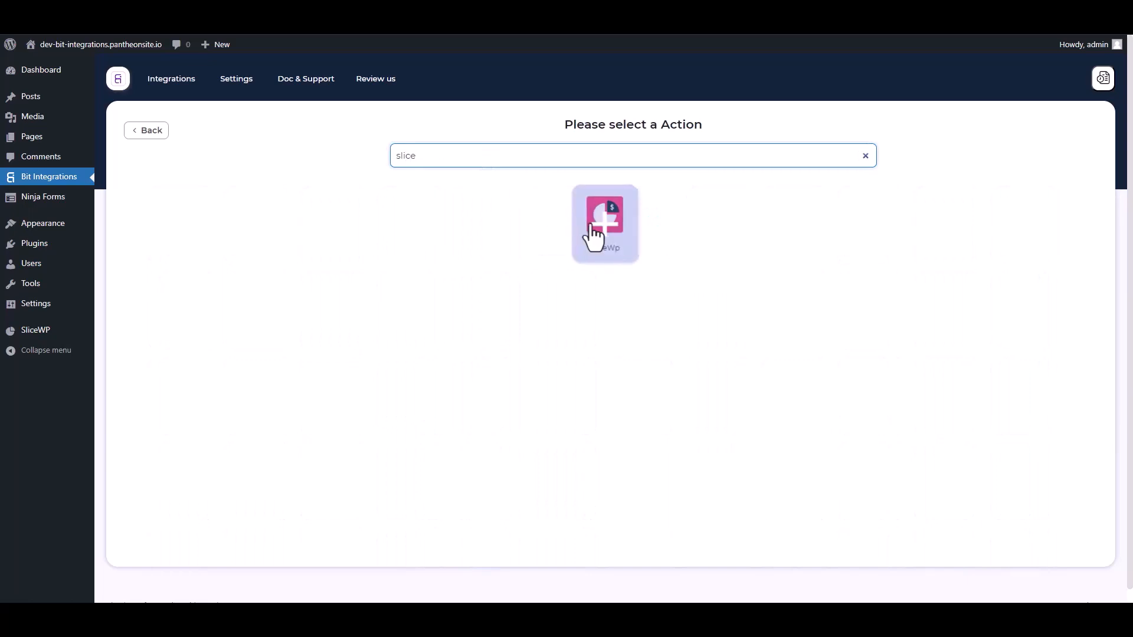
click(604, 224)
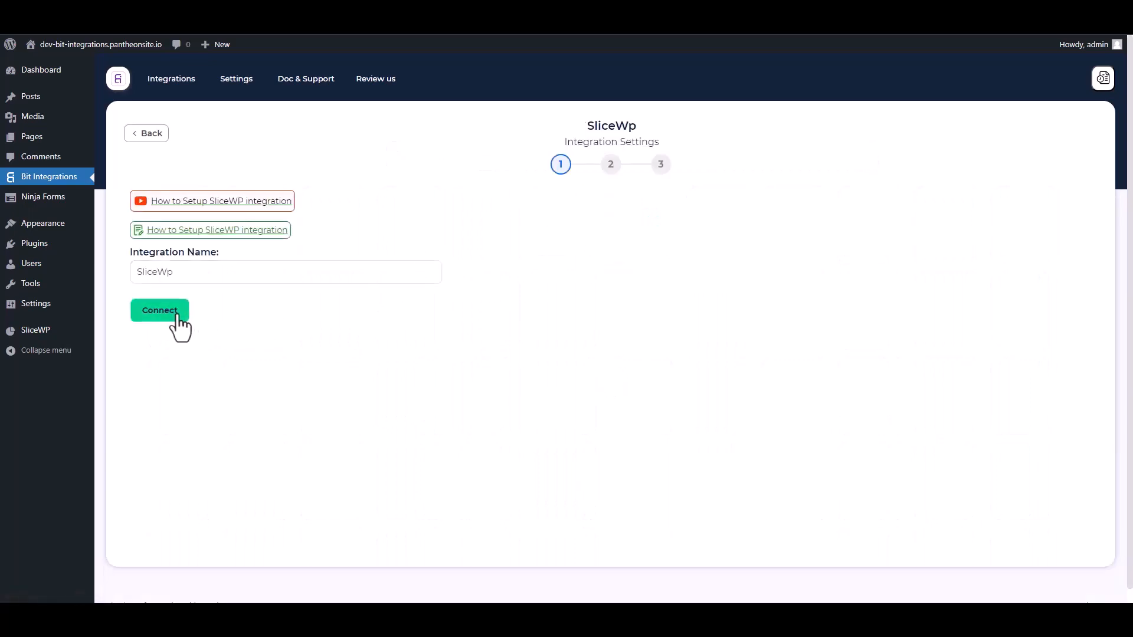
click(158, 309)
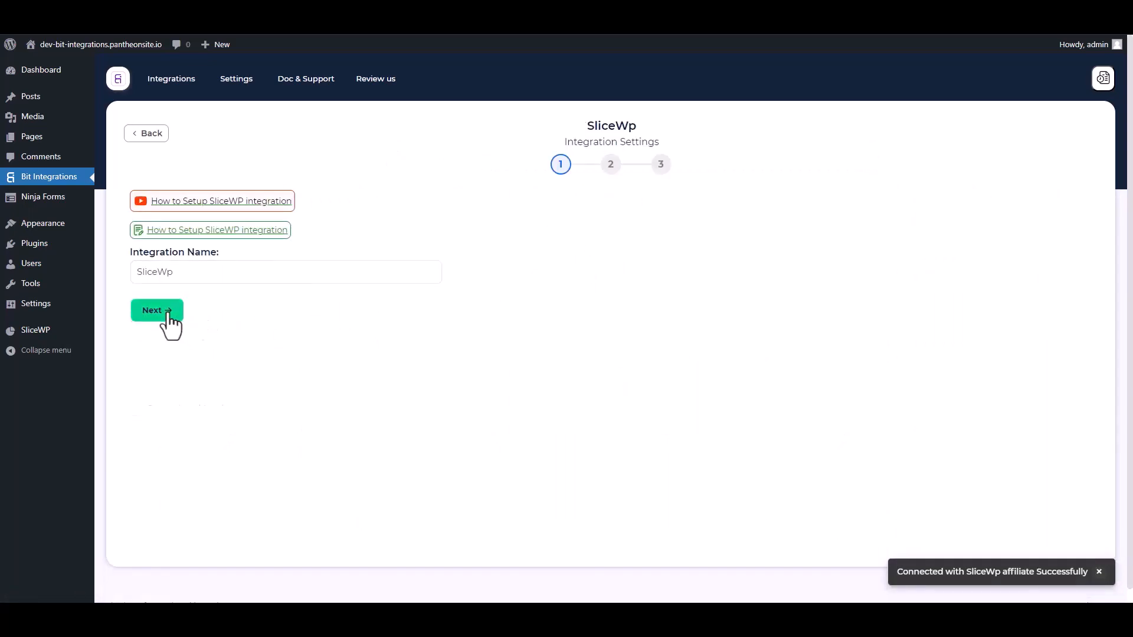
click(155, 310)
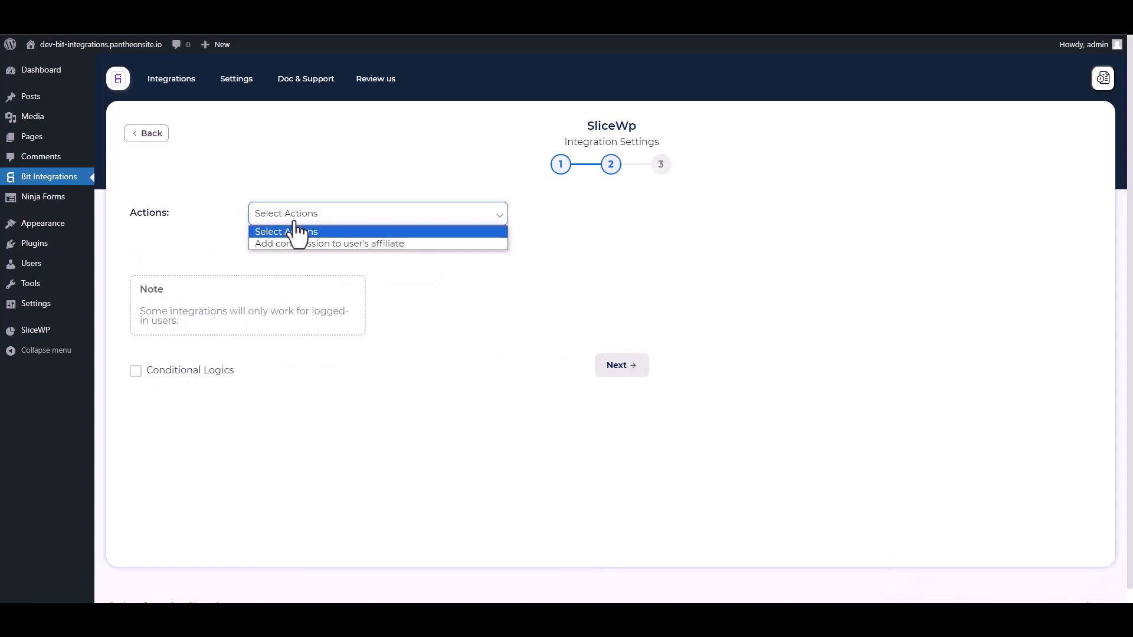
Choose 'Add commission to user's affiliate', map Commission_Date, Reference and Amount, and enable commission status
click(327, 243)
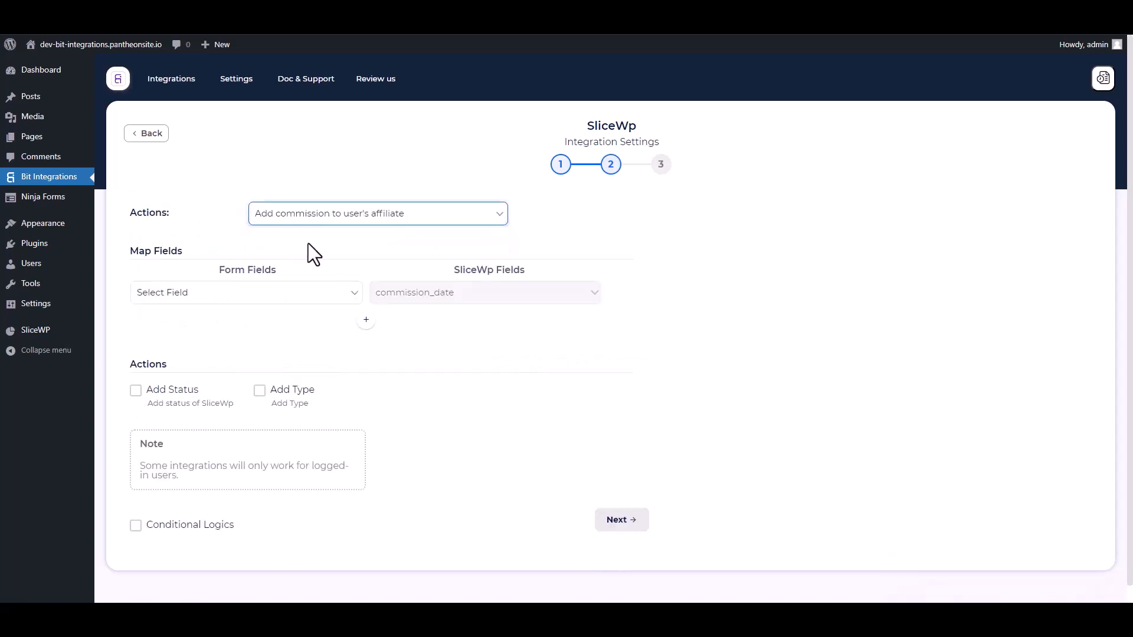
click(246, 292)
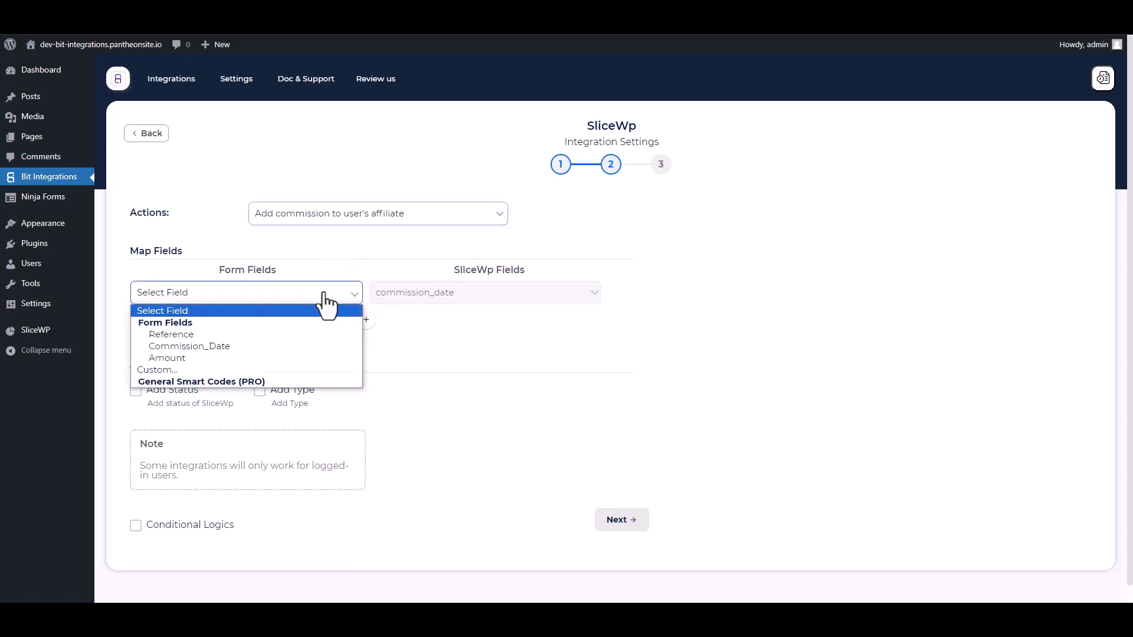
click(188, 346)
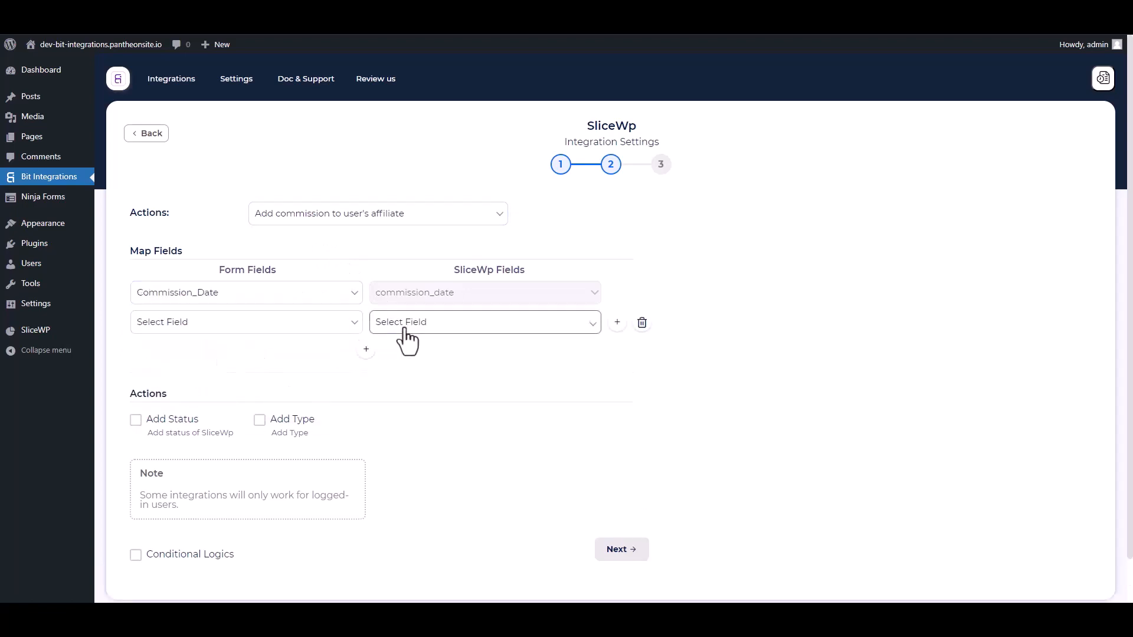
click(484, 322)
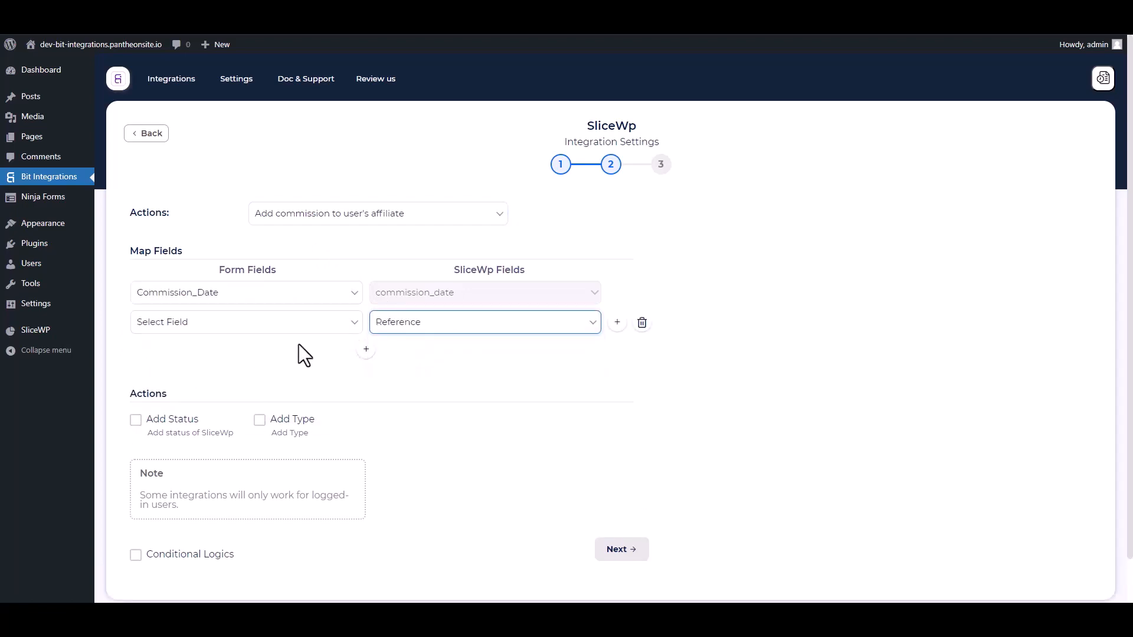
click(245, 322)
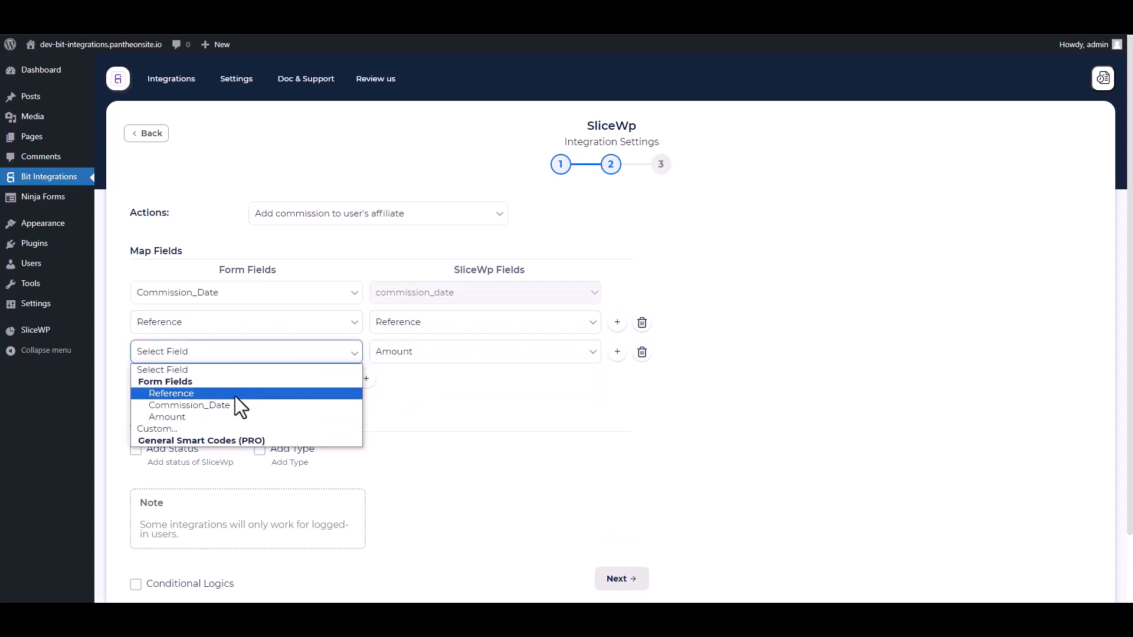
click(167, 418)
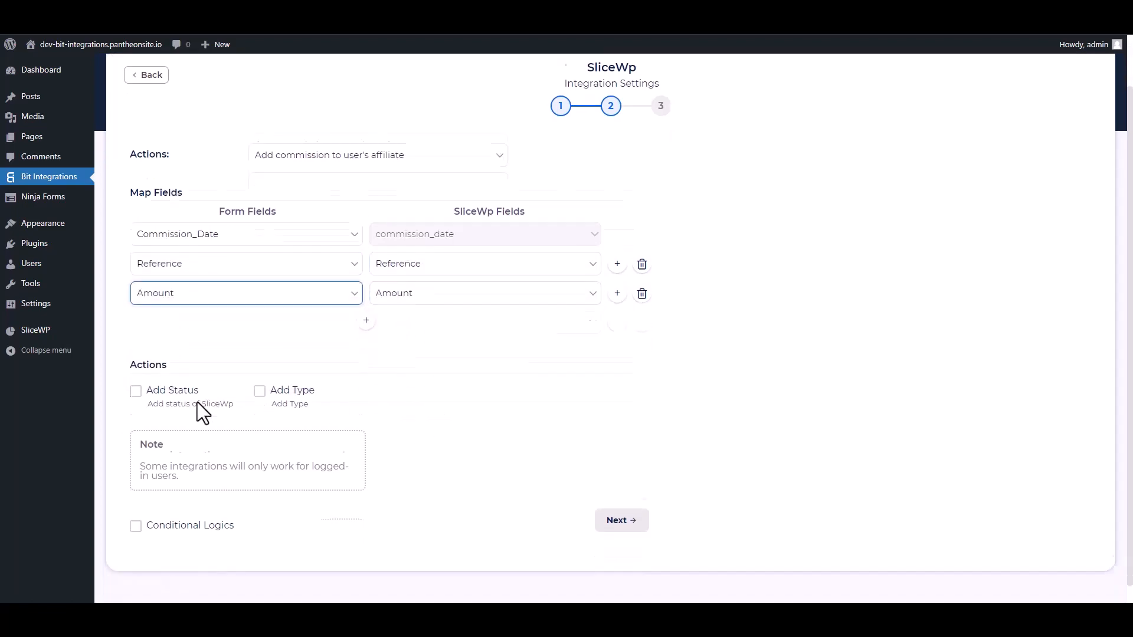
click(135, 390)
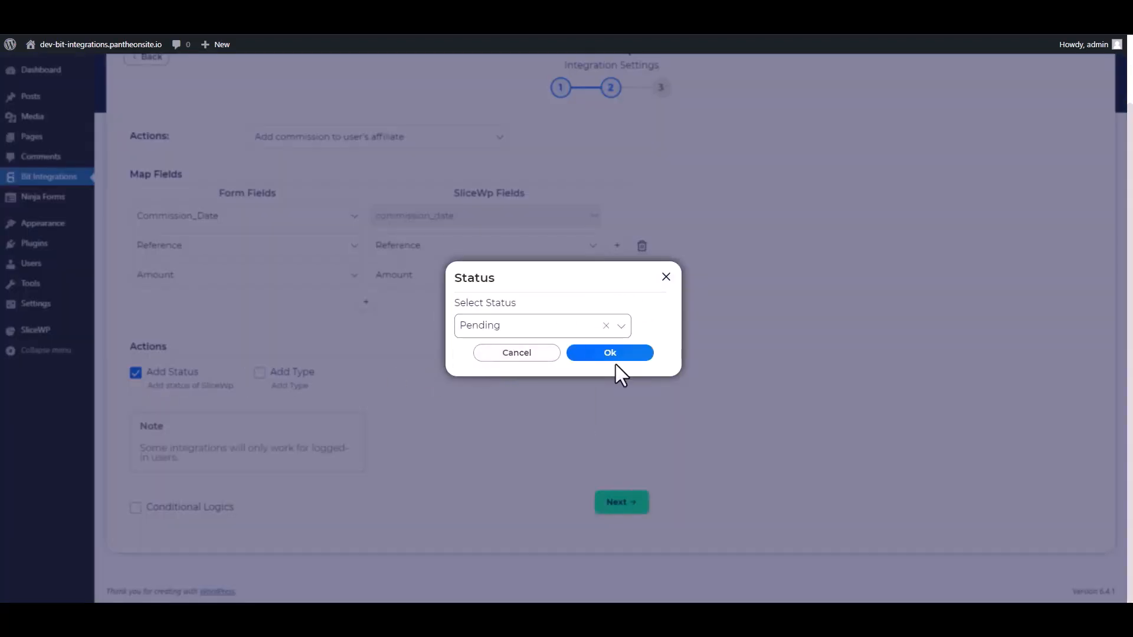
Set status to Pending and a commission type, leave conditional logic off, and save
click(259, 373)
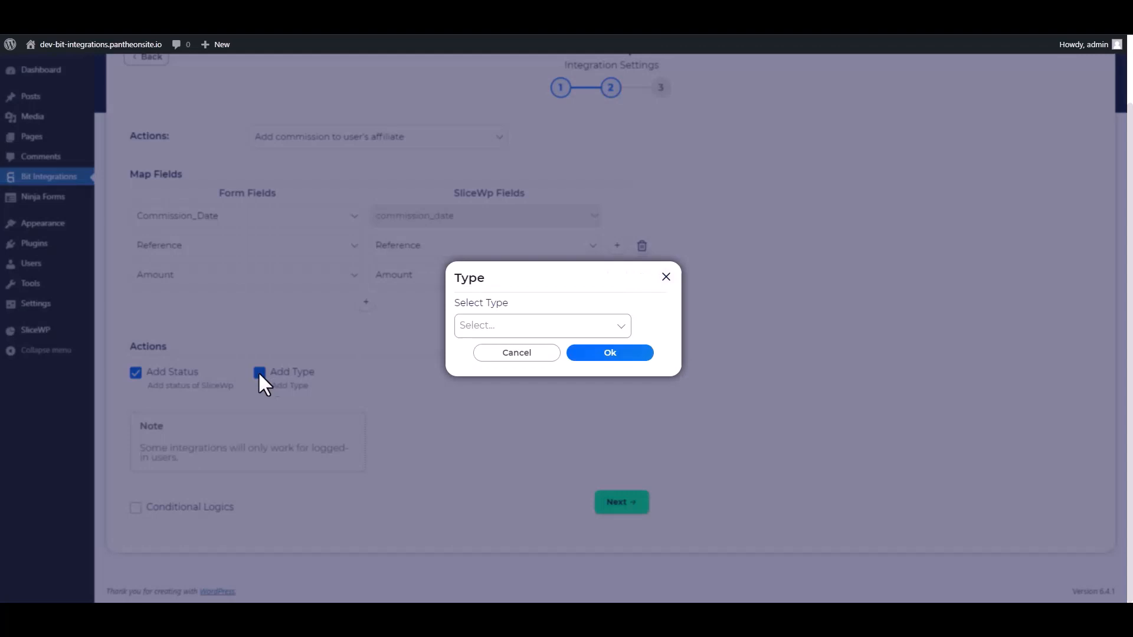
click(540, 325)
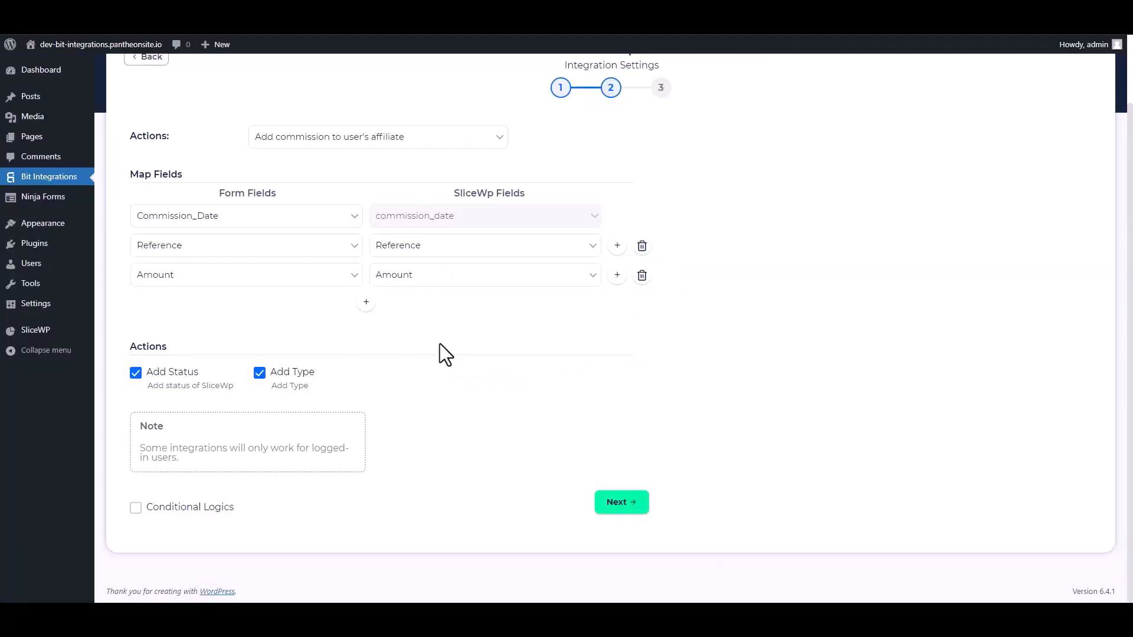
mouse_move(365, 533)
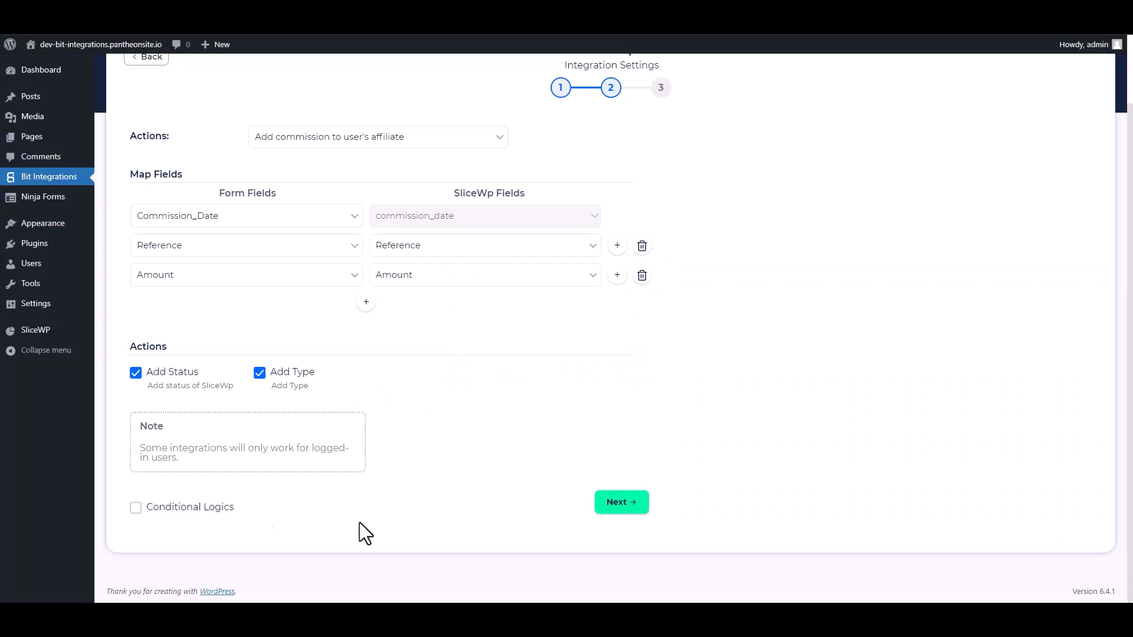
click(135, 506)
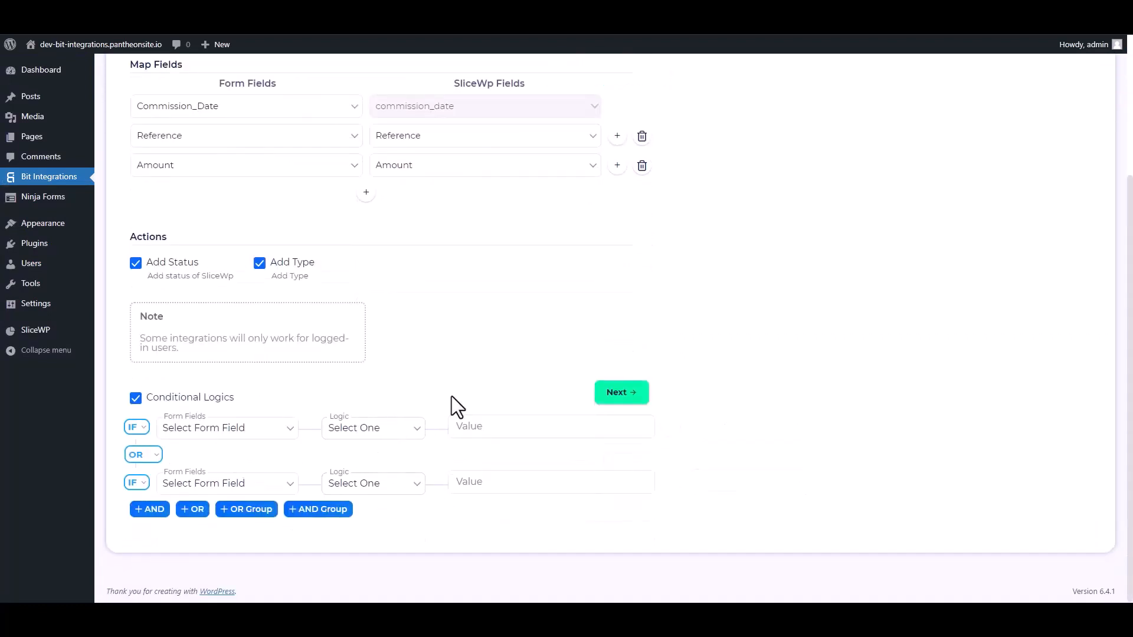
click(135, 397)
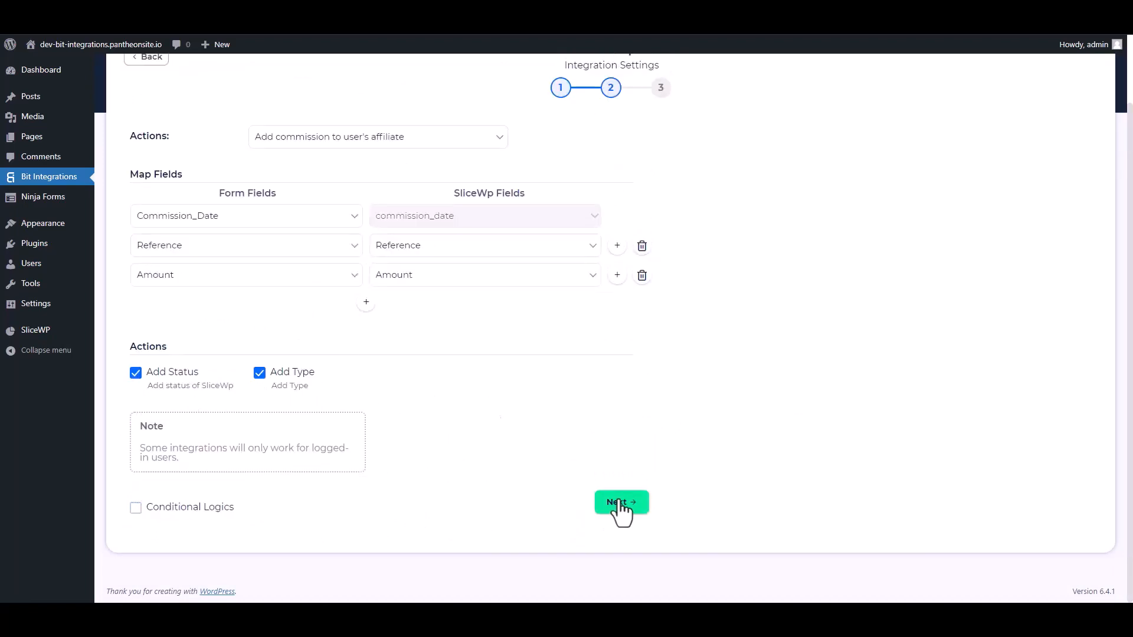
click(620, 502)
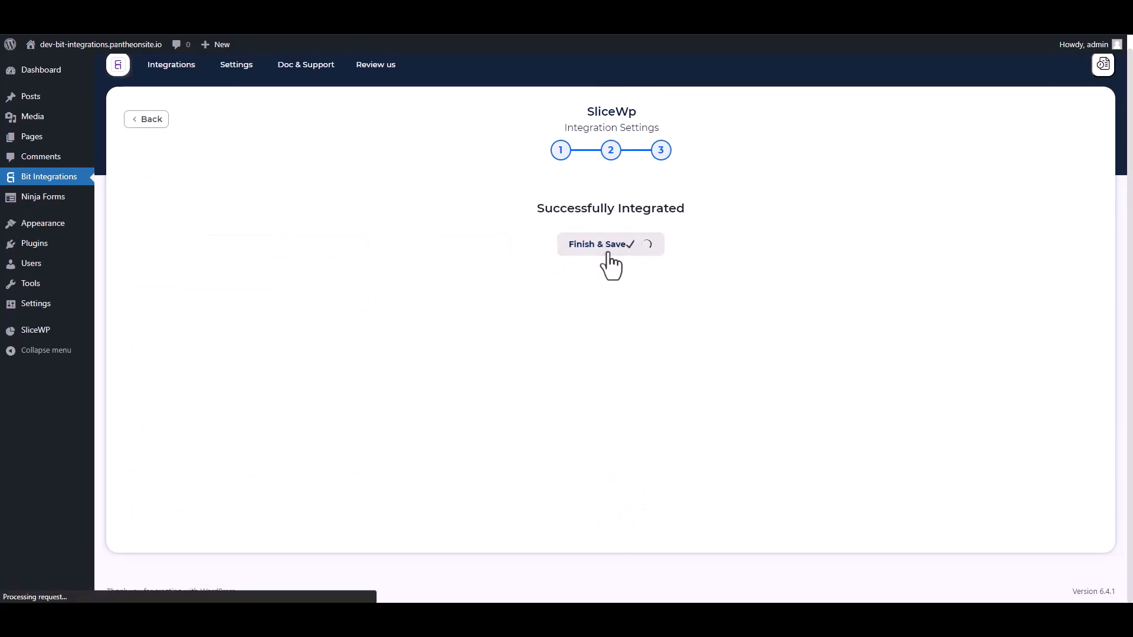
click(601, 244)
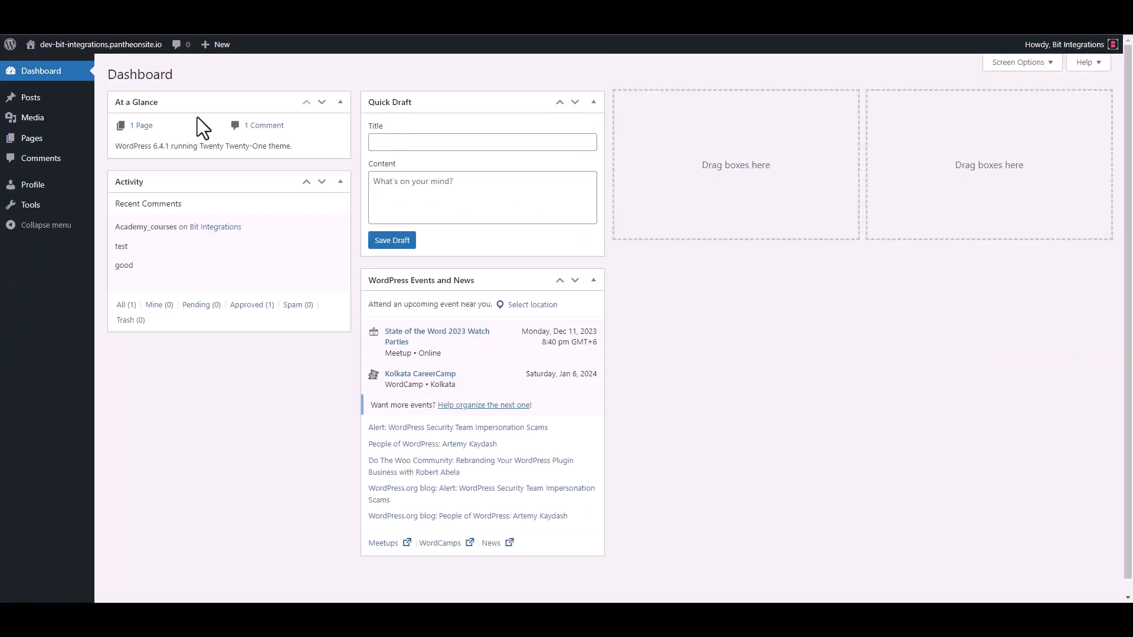
mouse_move(437, 70)
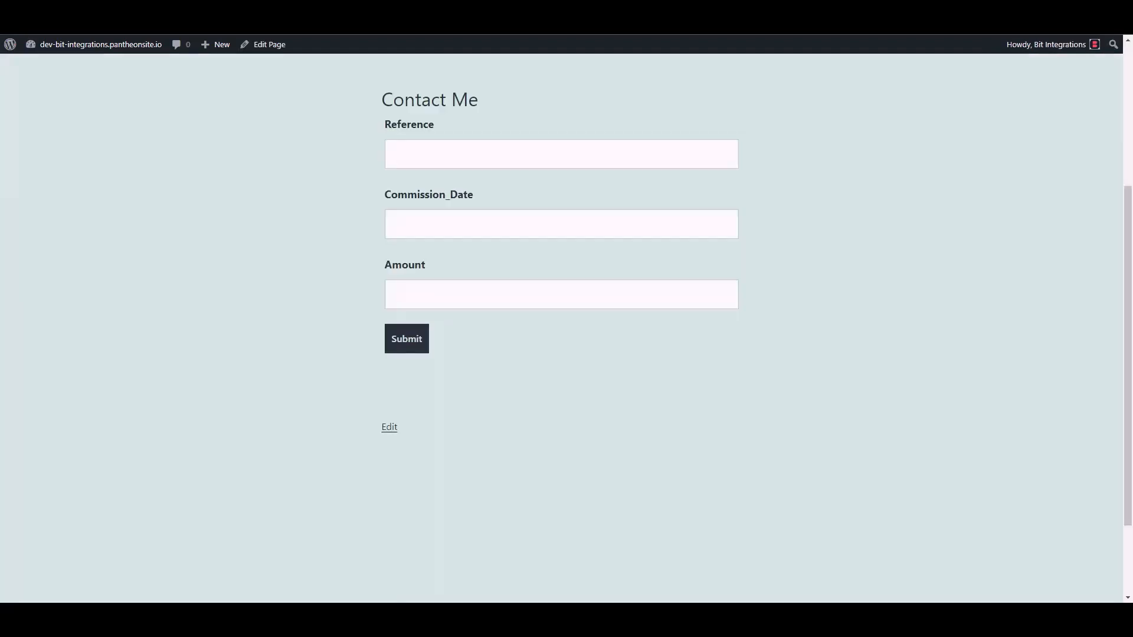
Submit the Contact Me form with reference Sarowar, date 12/02/2023 and amount 2000
click(560, 154)
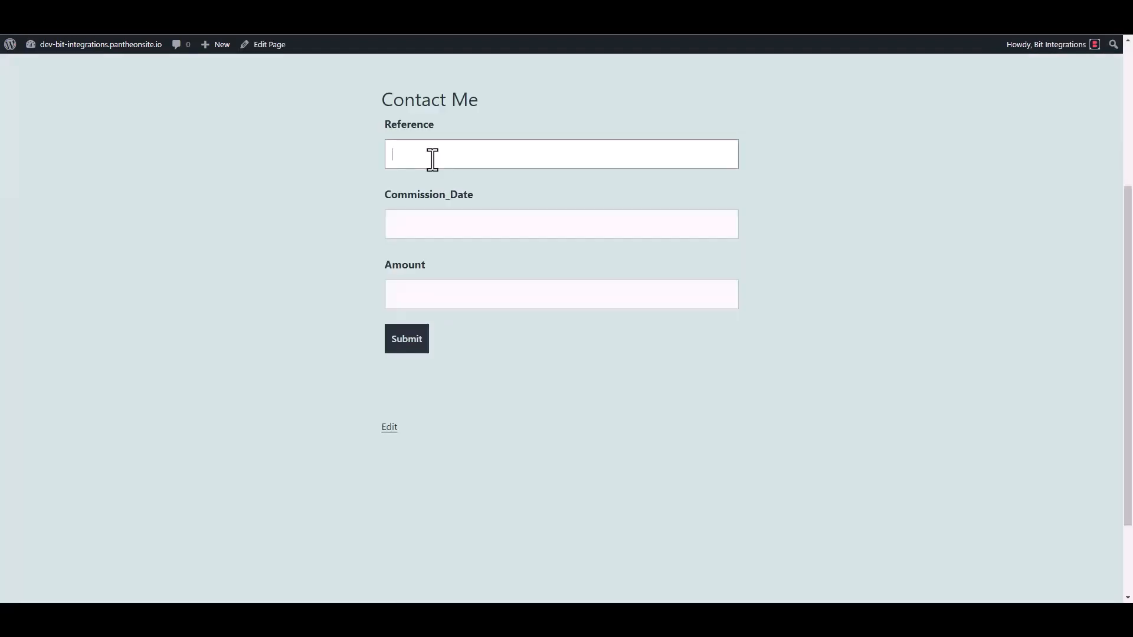
text(Sarowar)
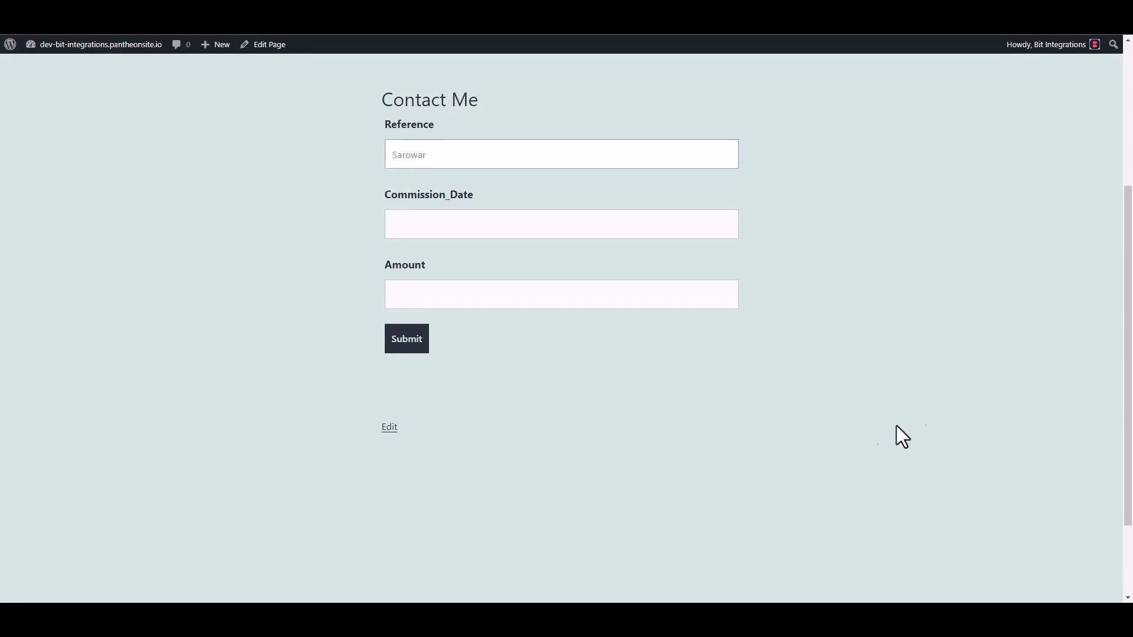
text(12/02/2023)
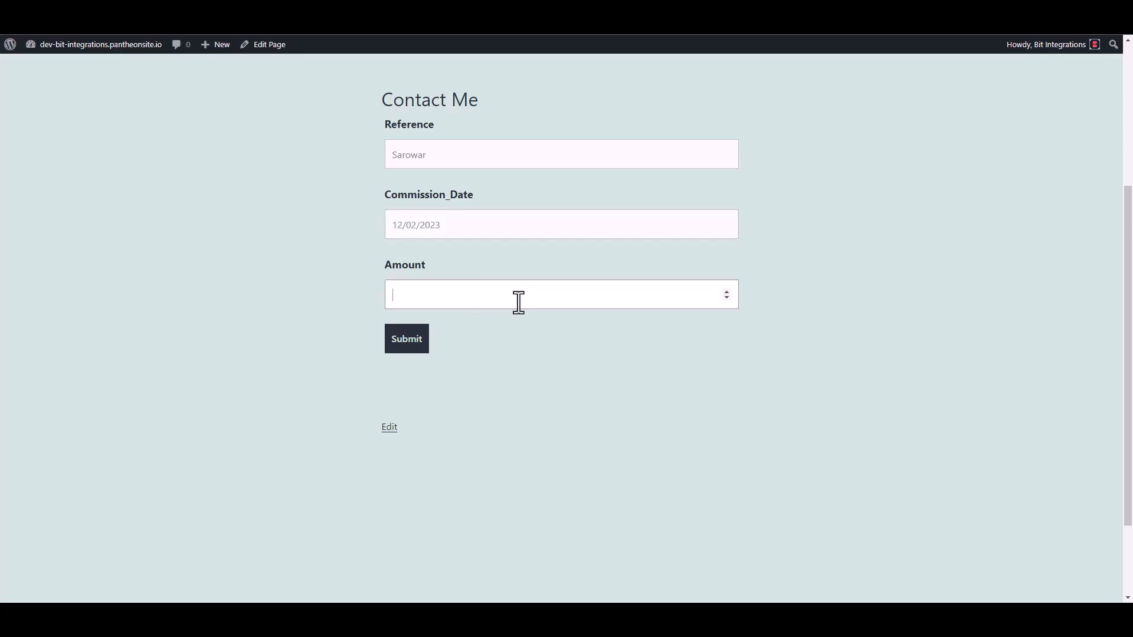
text(2000)
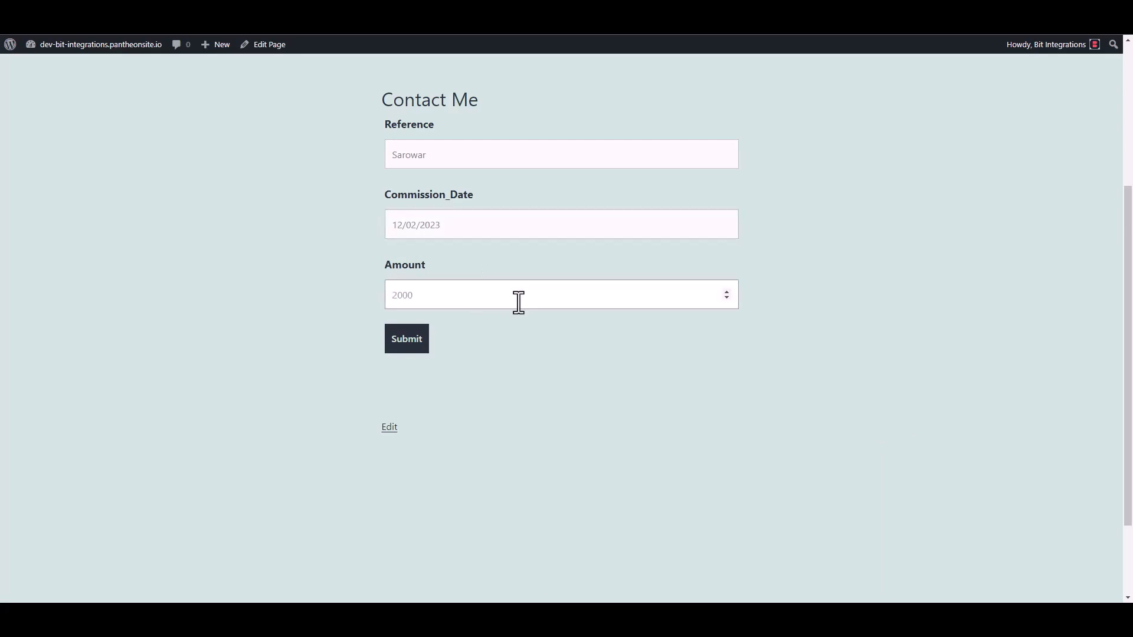
click(406, 338)
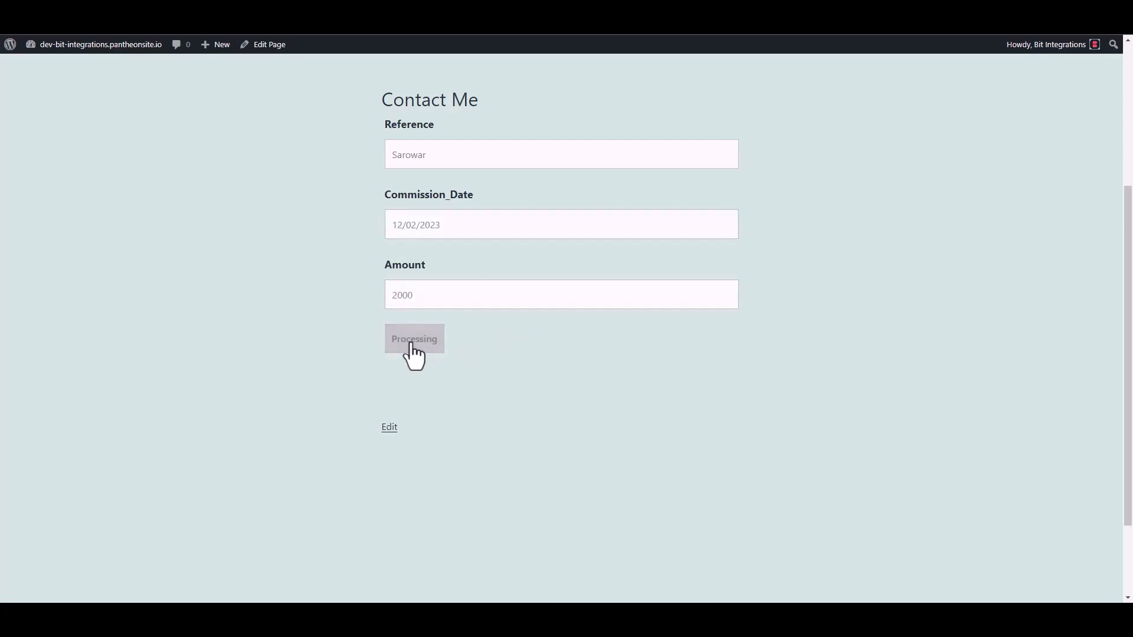
click(415, 338)
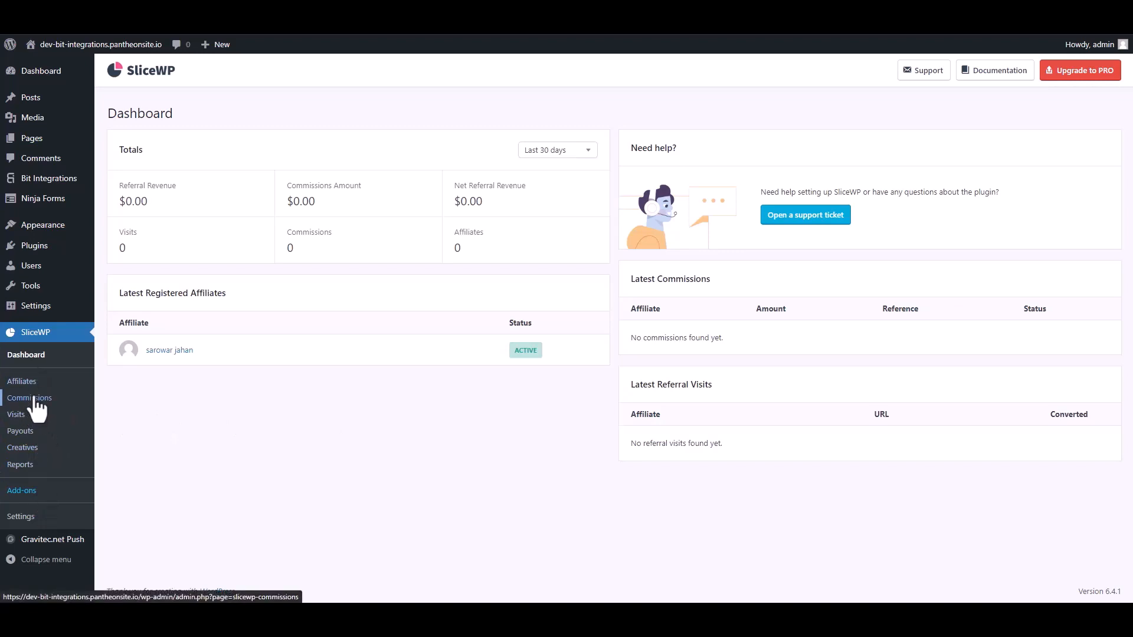
Check SliceWP Commissions for the $2,000 pending entry and open affiliate Bit Integrations
click(29, 399)
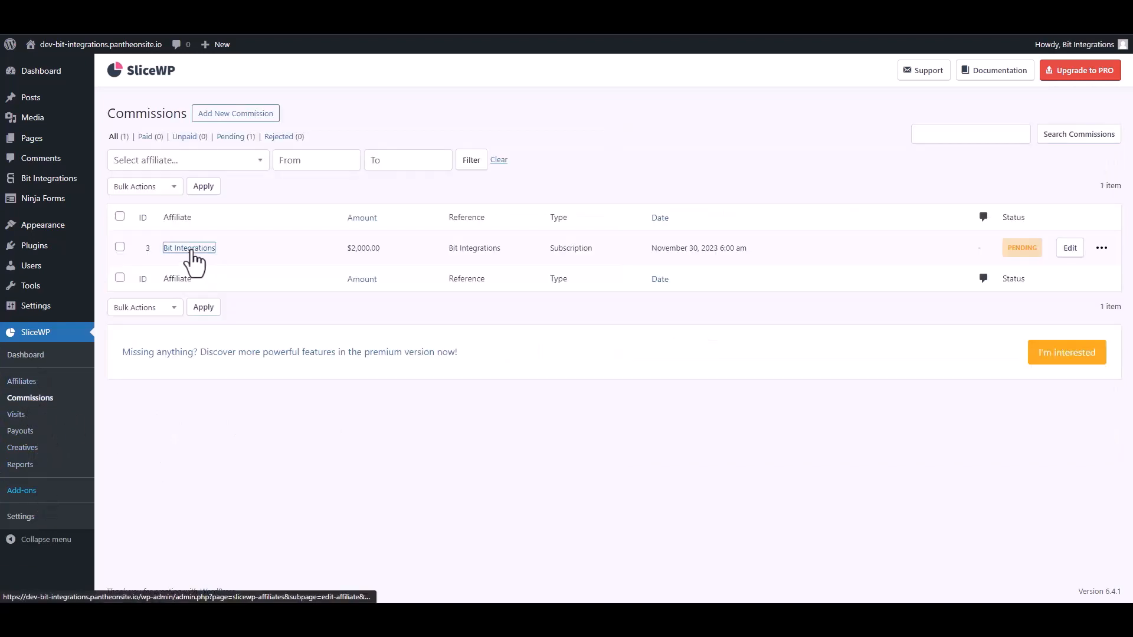
click(188, 248)
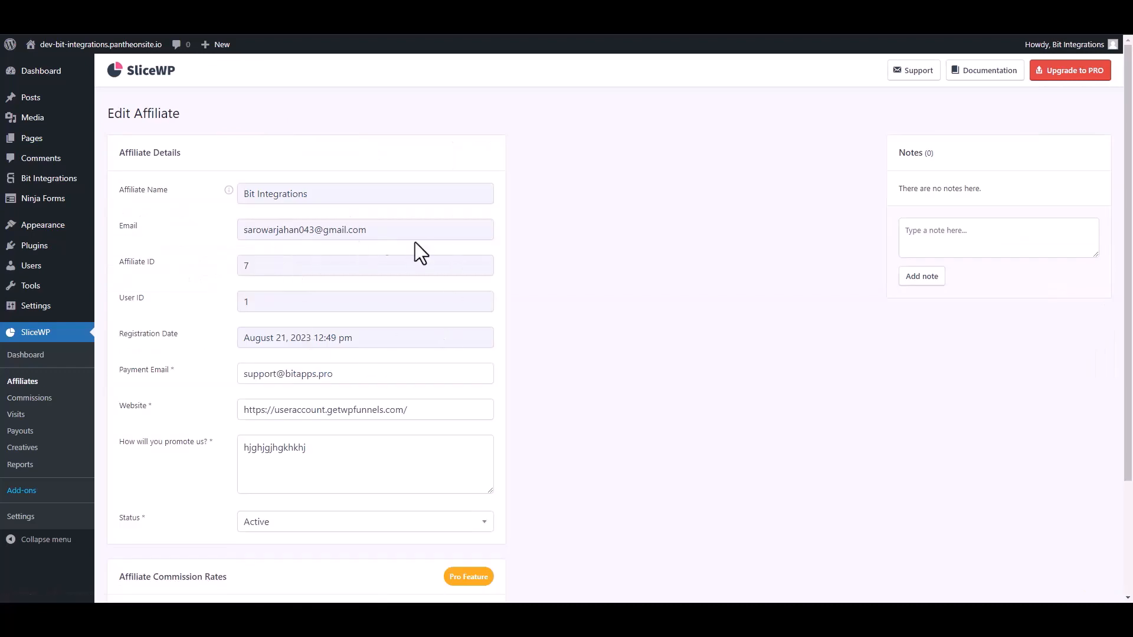
mouse_move(592, 269)
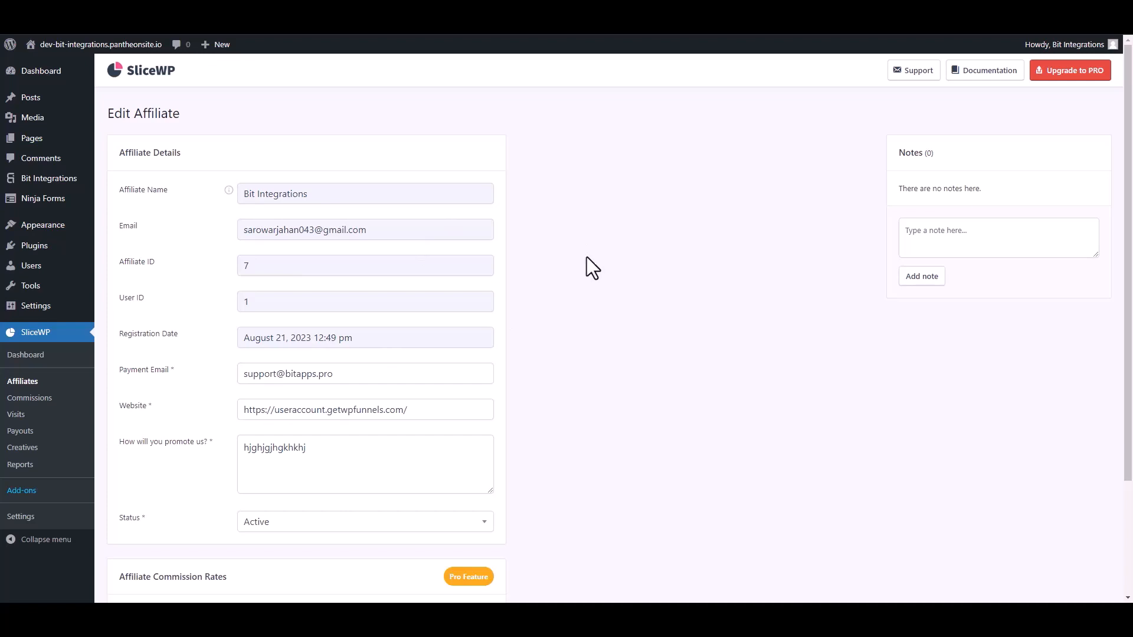
mouse_move(461, 414)
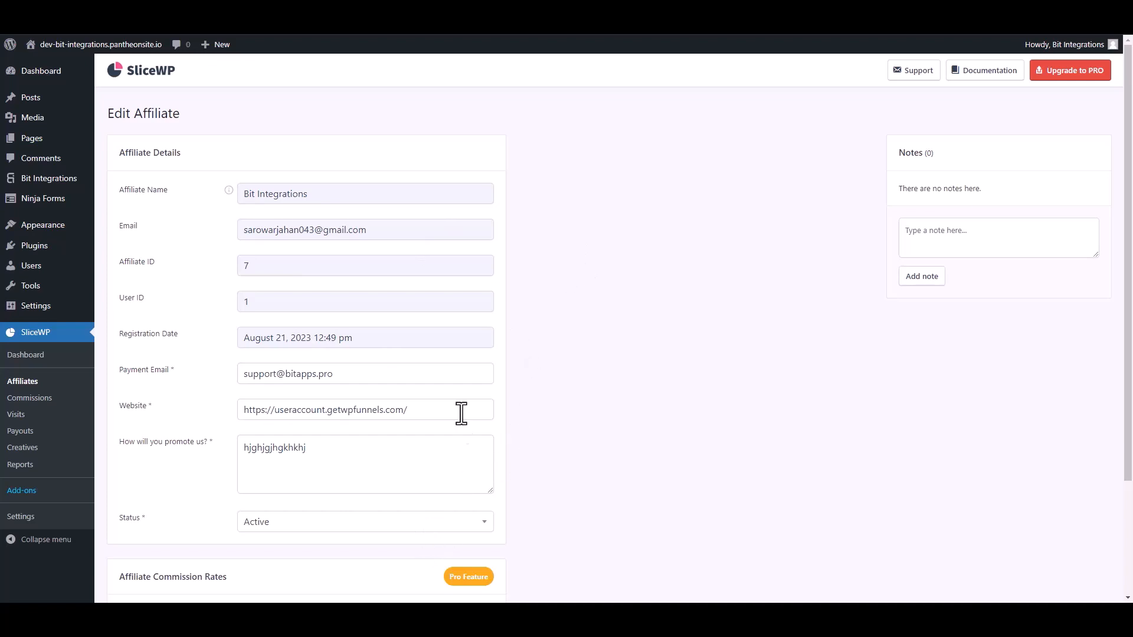